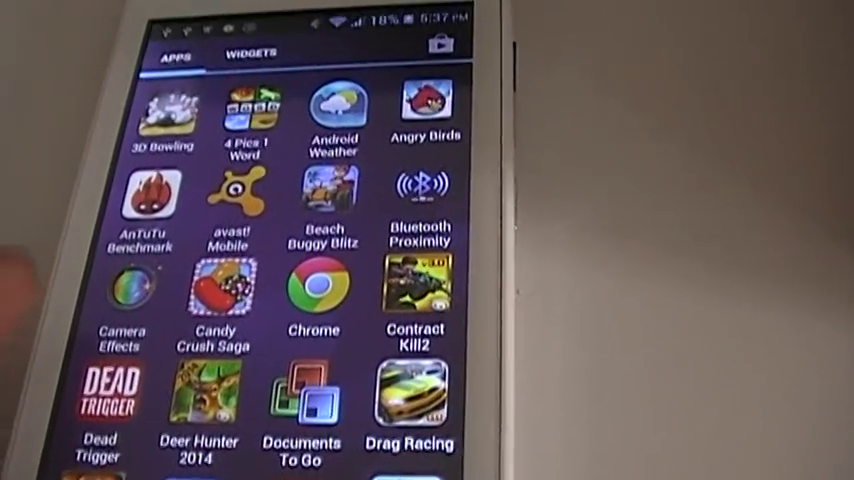
- Scroll the app drawer and launch AnTuTu Benchmark, showing the 7994 score
scroll("down", 3)
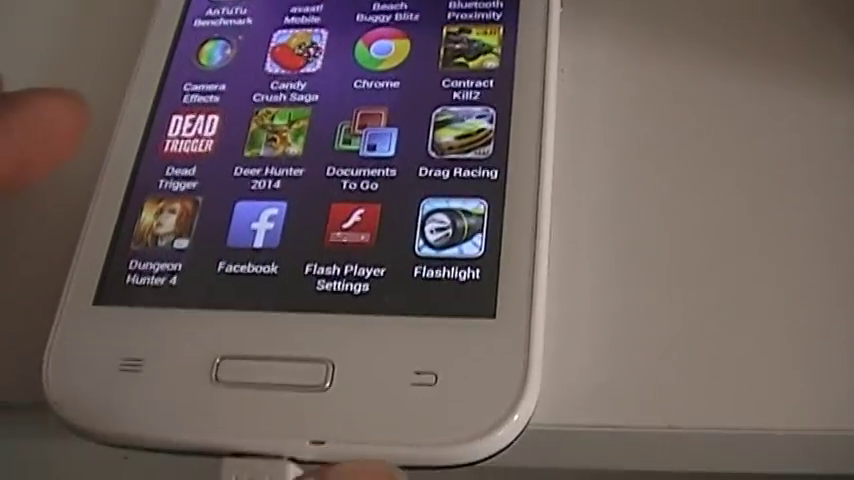
left_click(216, 30)
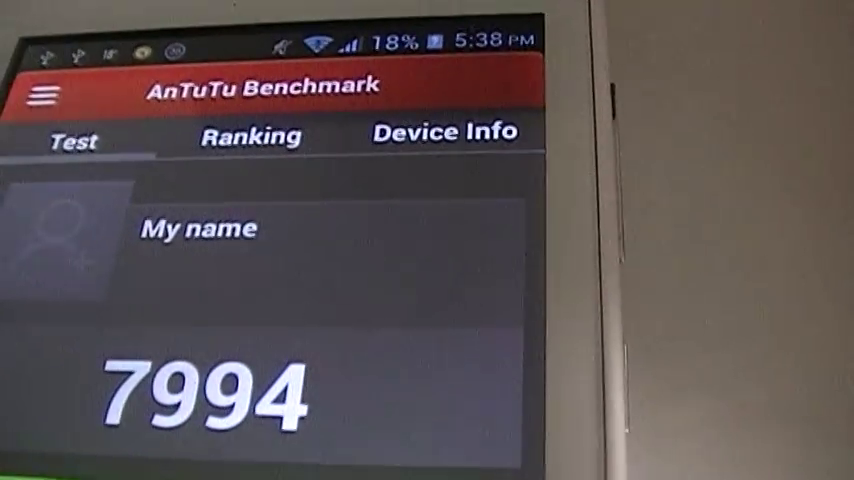
scroll("down", 3)
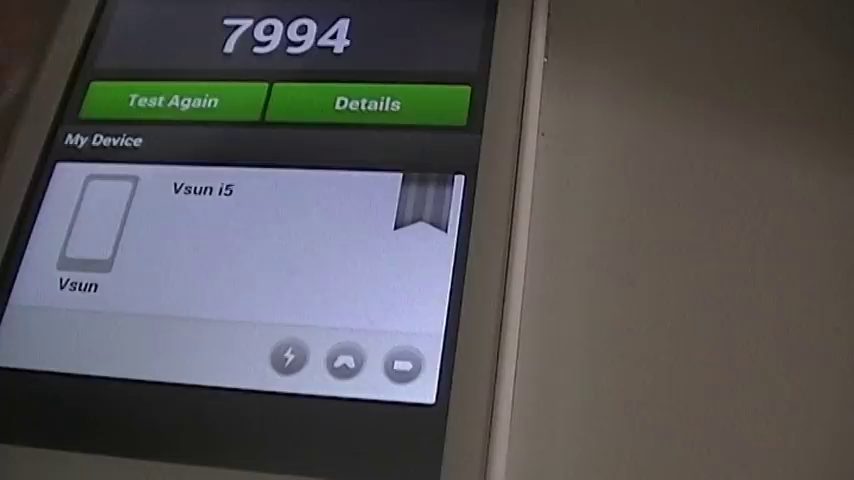